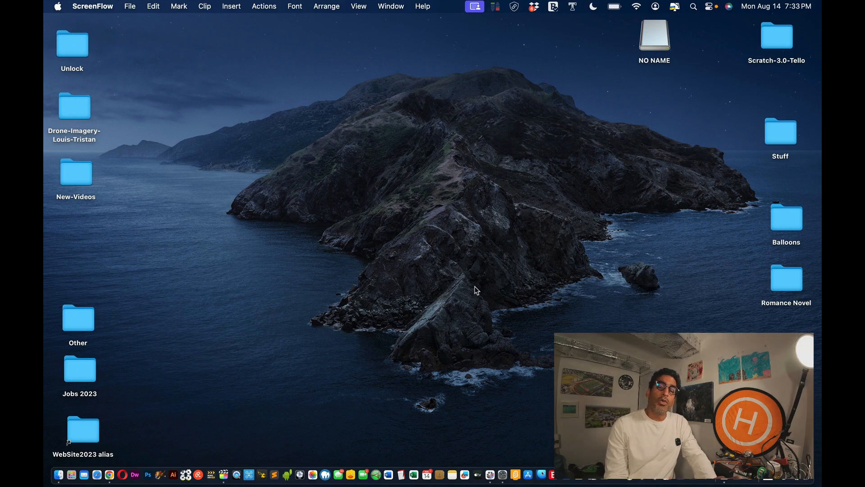
pyautogui.moveTo(177, 52)
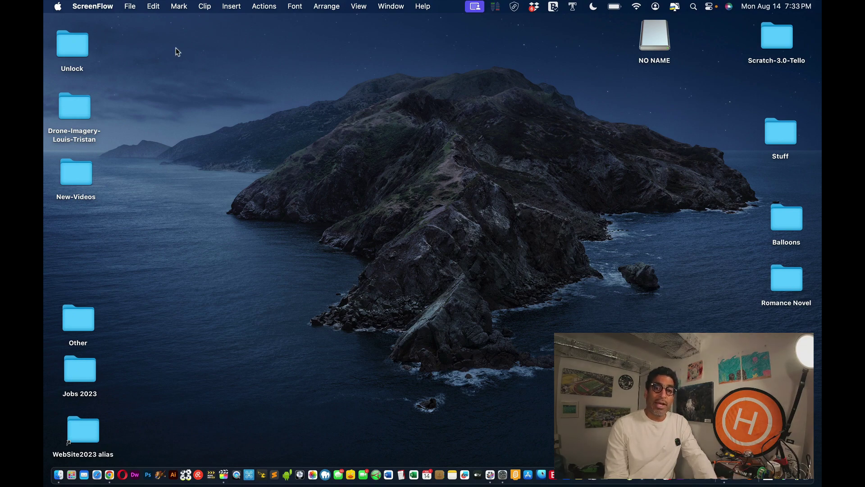
# Close the System Settings VPN & Filters window, keeping the MacBook Air About window open
pyautogui.click(58, 6)
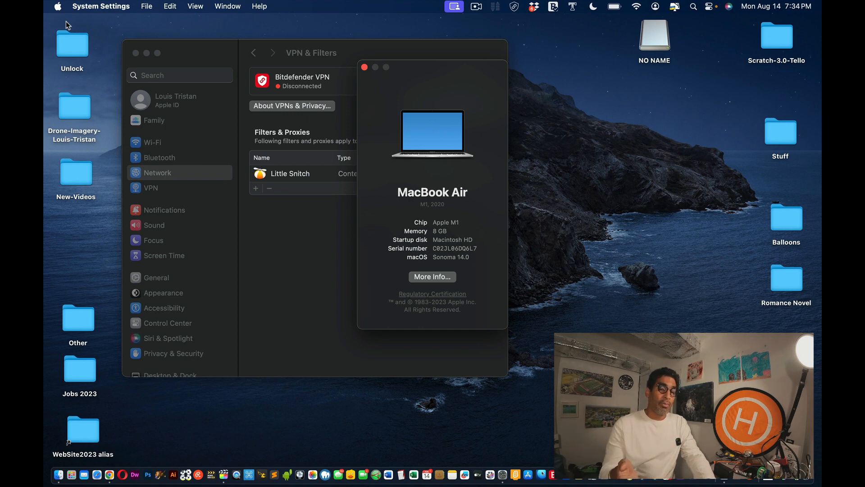
pyautogui.moveTo(47, 5)
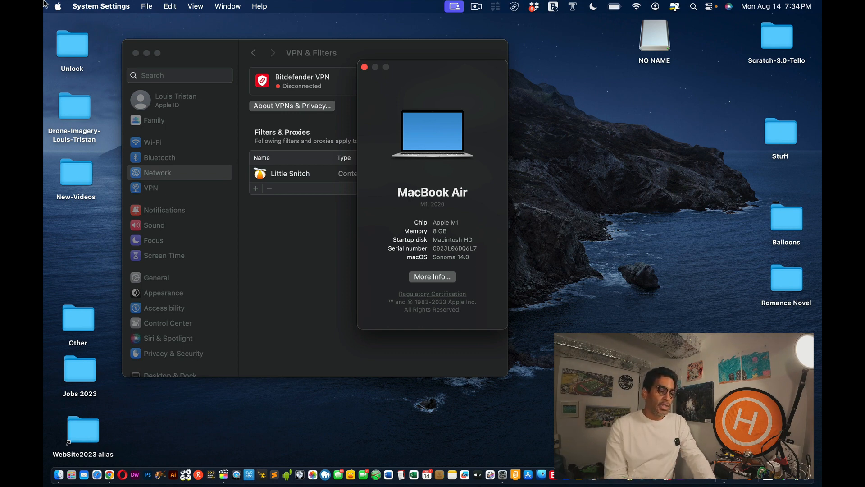
pyautogui.click(135, 53)
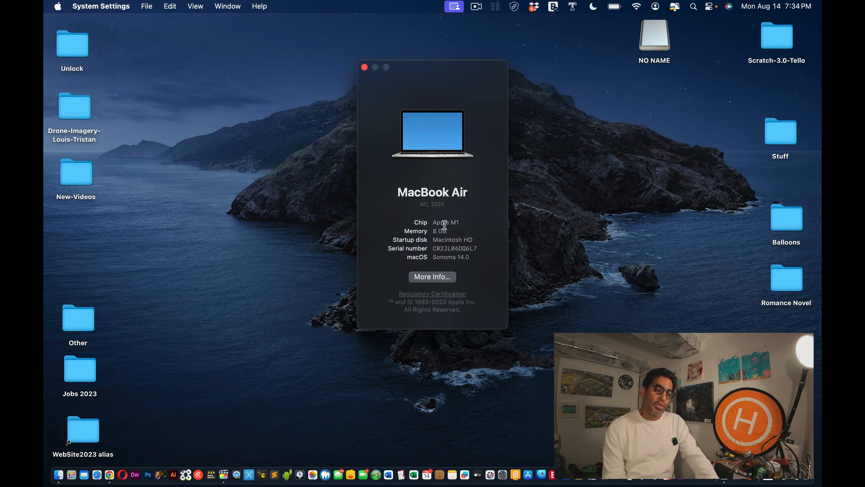
pyautogui.moveTo(453, 249)
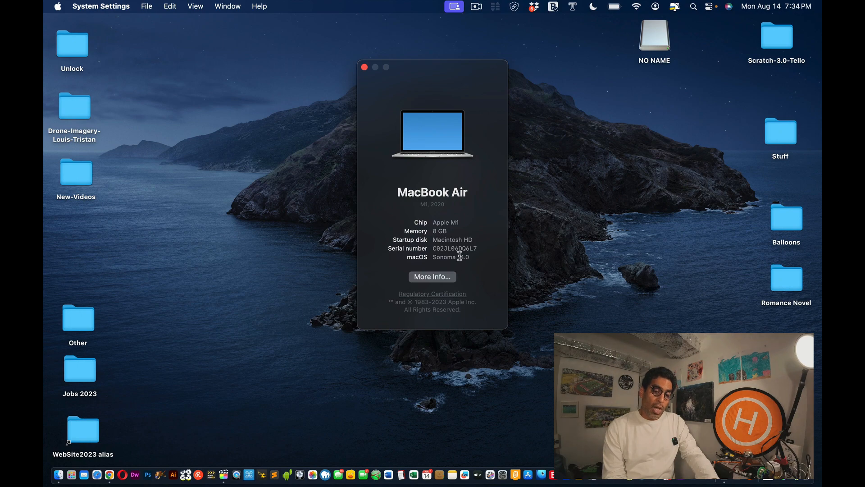
pyautogui.moveTo(374, 147)
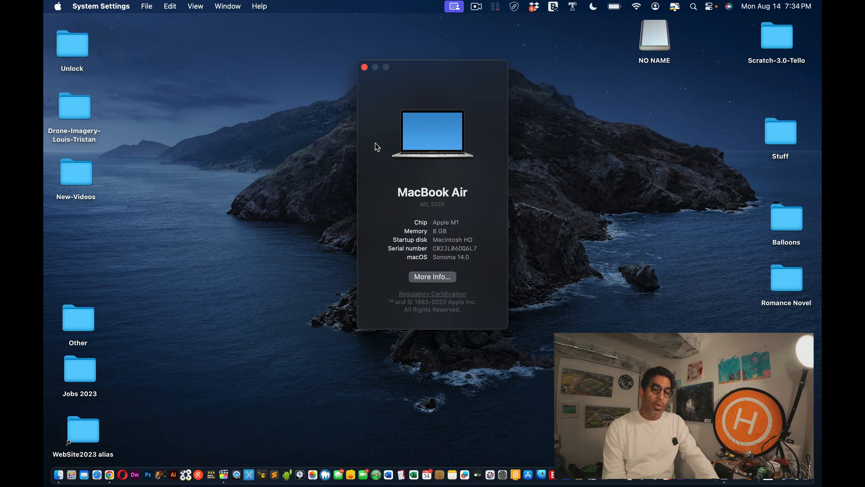
# Dismiss About This Mac and bring up Chrome on the Little Snitch 5.7 nightly page
pyautogui.click(364, 68)
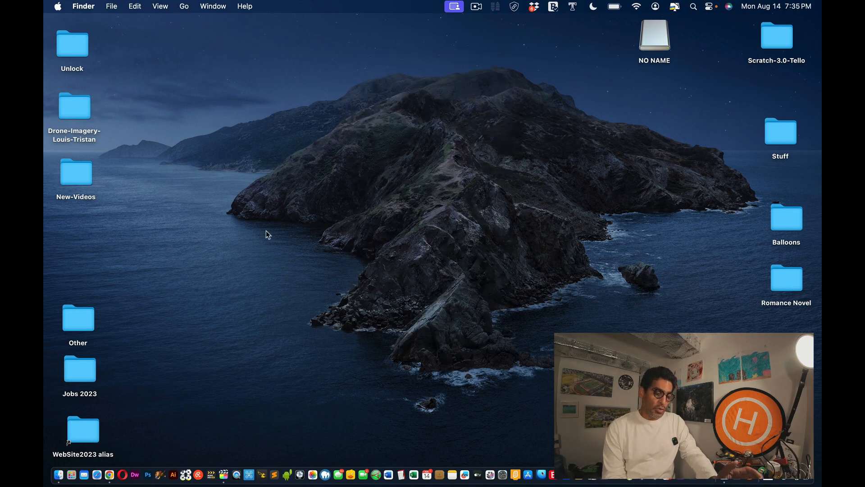
pyautogui.moveTo(109, 474)
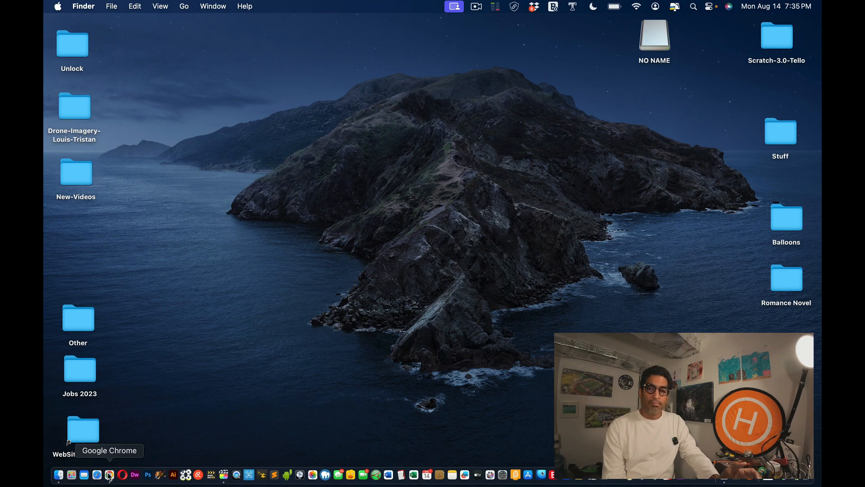
pyautogui.click(110, 474)
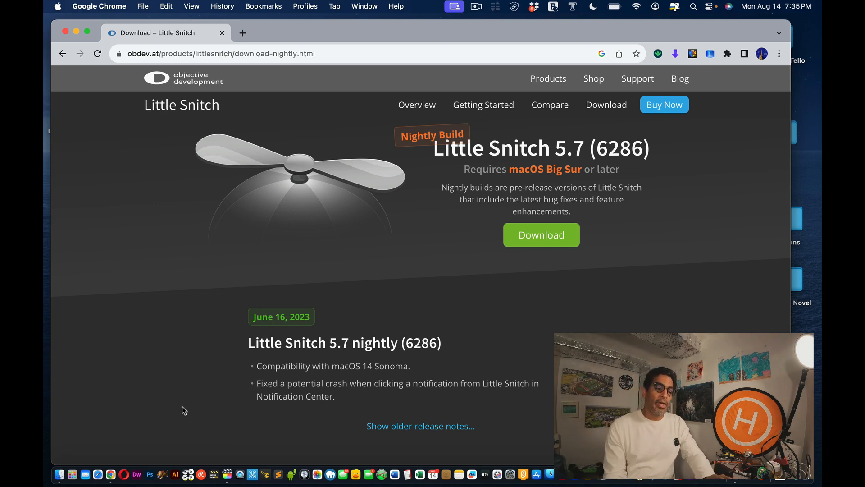
pyautogui.moveTo(44, 119)
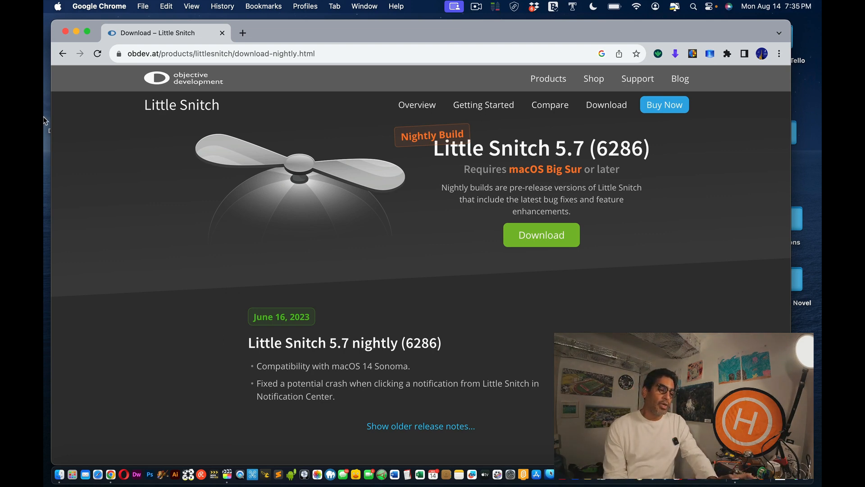
pyautogui.moveTo(273, 34)
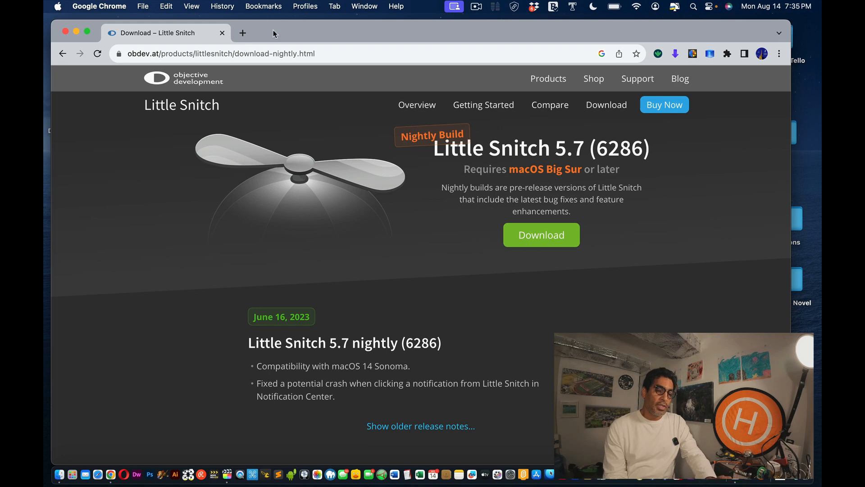
pyautogui.moveTo(291, 34)
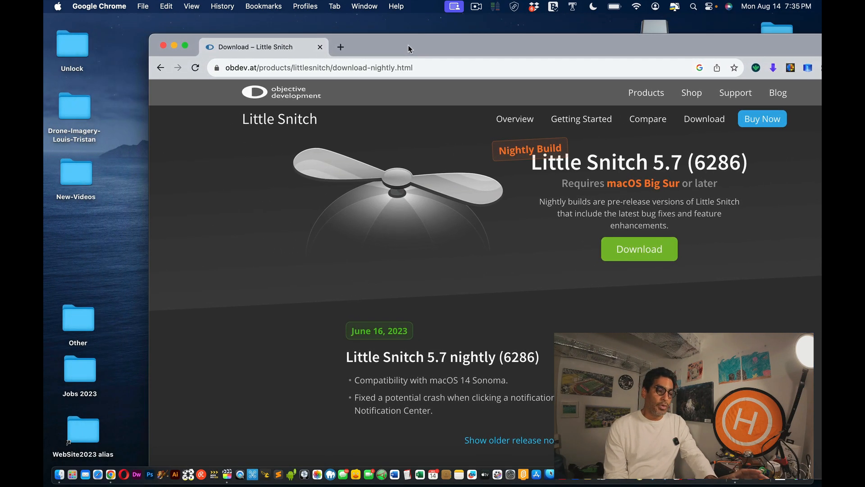
pyautogui.moveTo(116, 5)
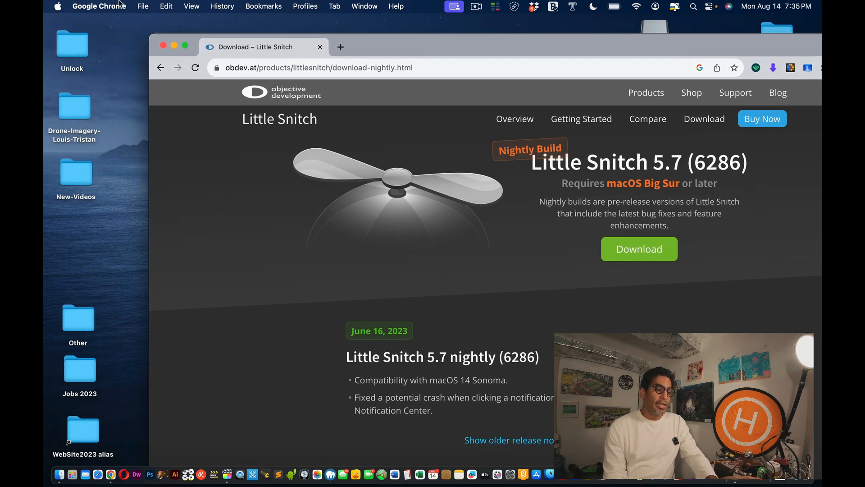
# Set the Little Snitch filter status to Disabled under Network > VPN & Filters
pyautogui.click(57, 6)
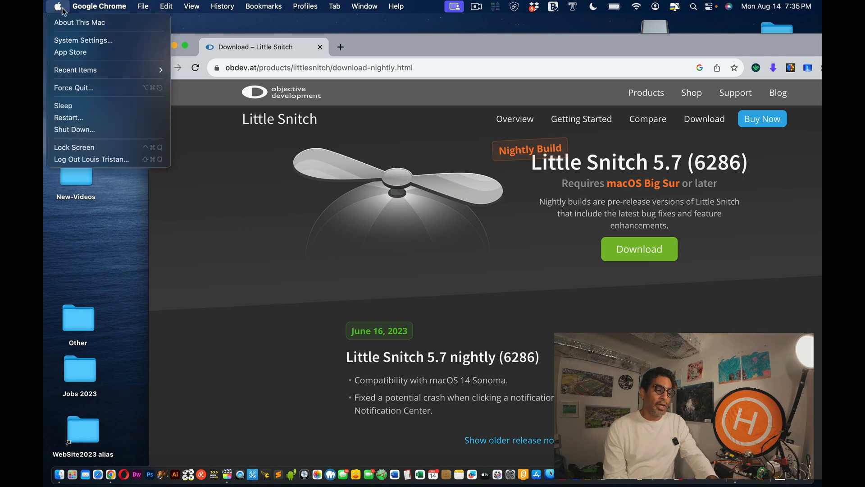
pyautogui.moveTo(80, 22)
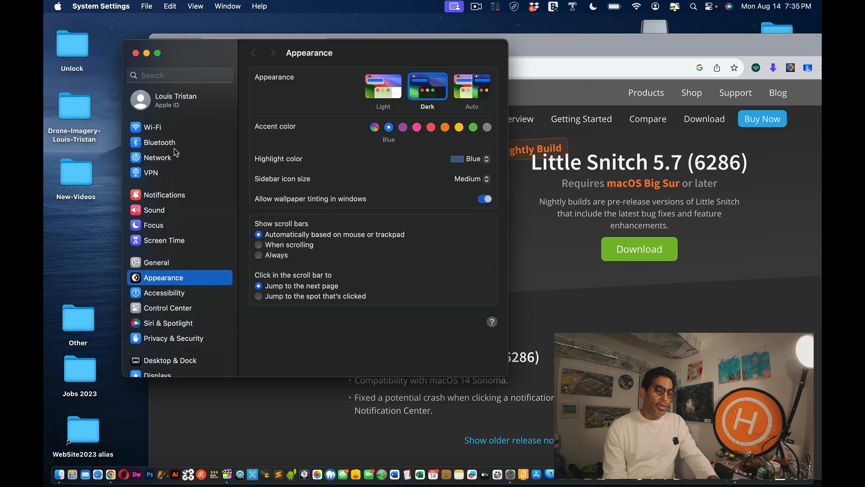
pyautogui.moveTo(157, 157)
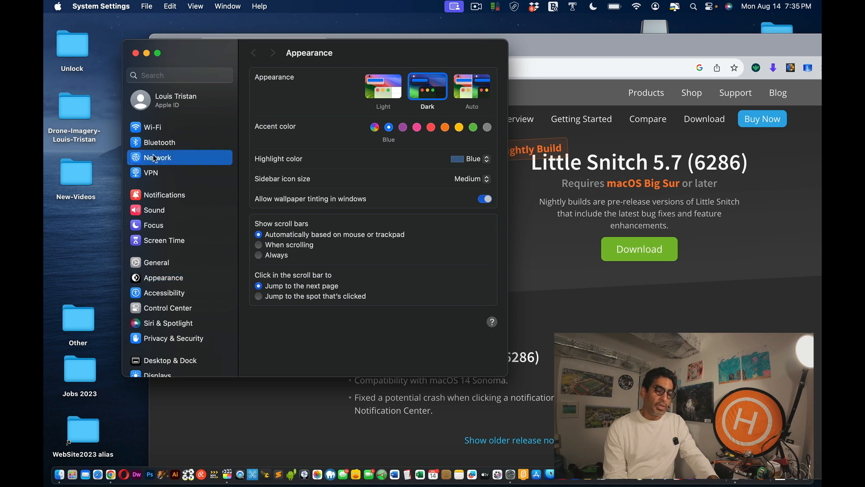
pyautogui.click(157, 157)
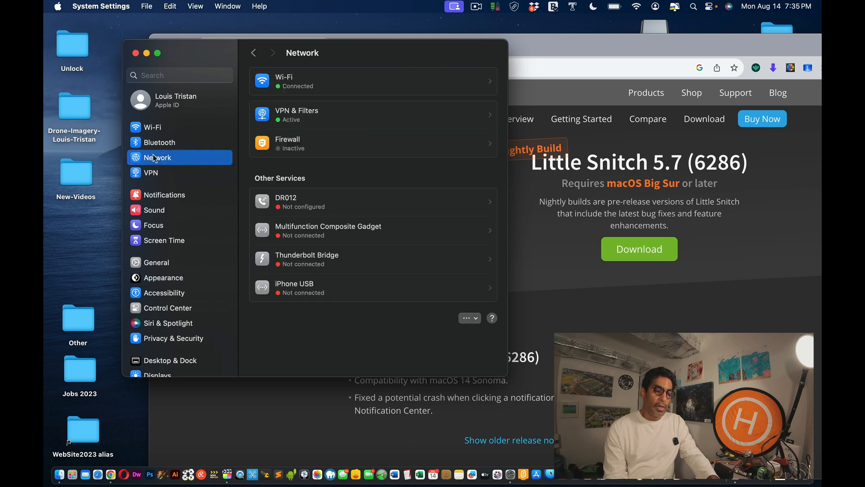
pyautogui.moveTo(293, 114)
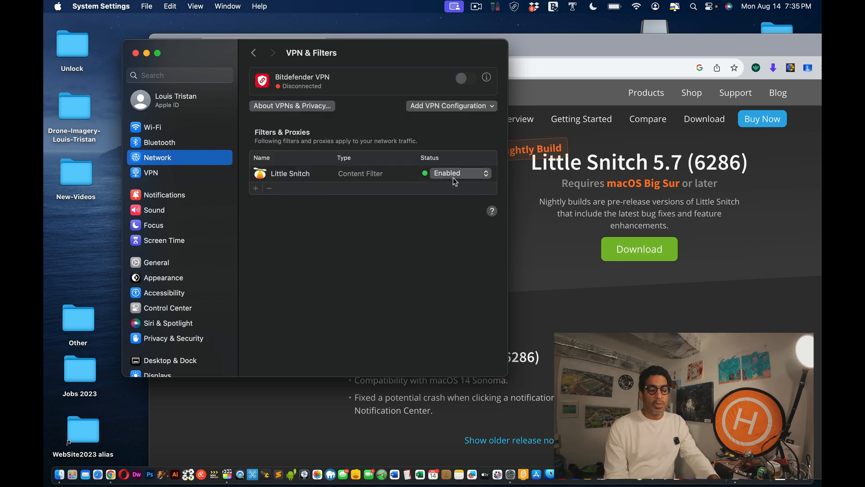
pyautogui.click(459, 173)
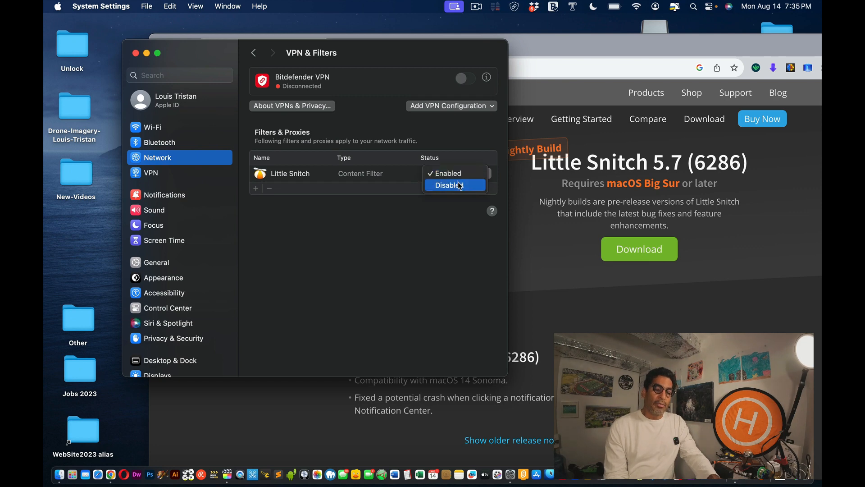
pyautogui.click(446, 184)
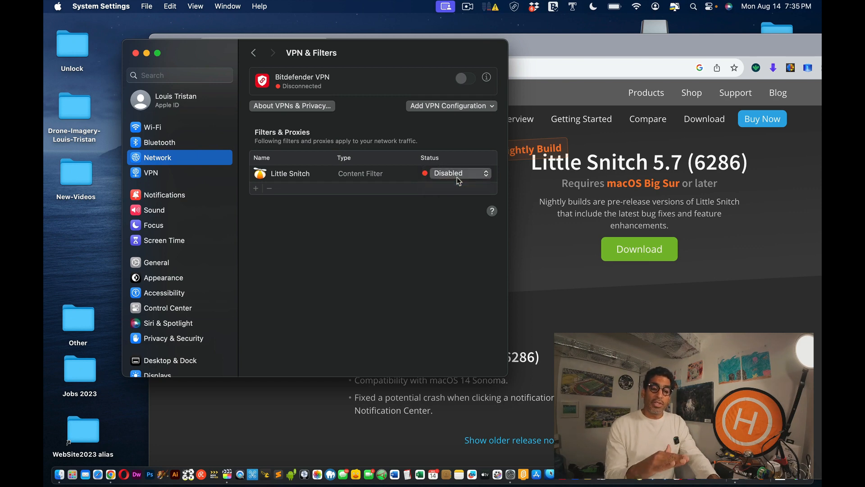
pyautogui.moveTo(565, 70)
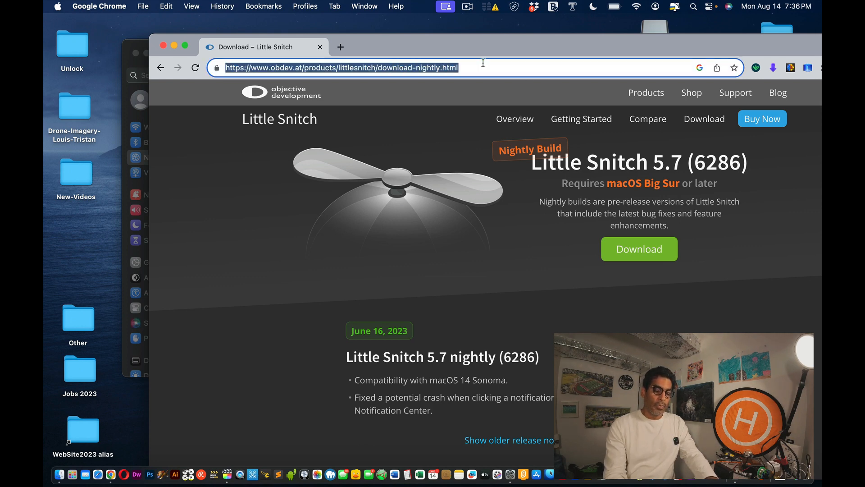
# Load Google, then go to a YouTube video URL and open YouTube's Home feed
pyautogui.write('gmail.com')
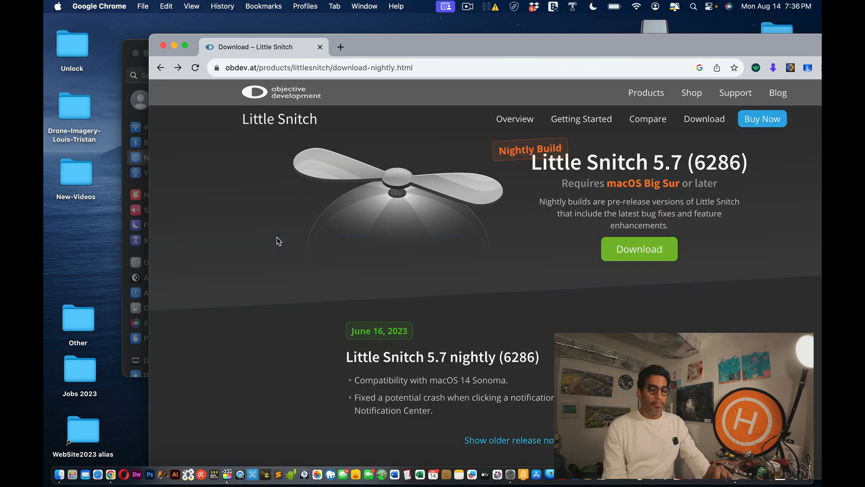
pyautogui.moveTo(335, 83)
pyautogui.write('google.com')
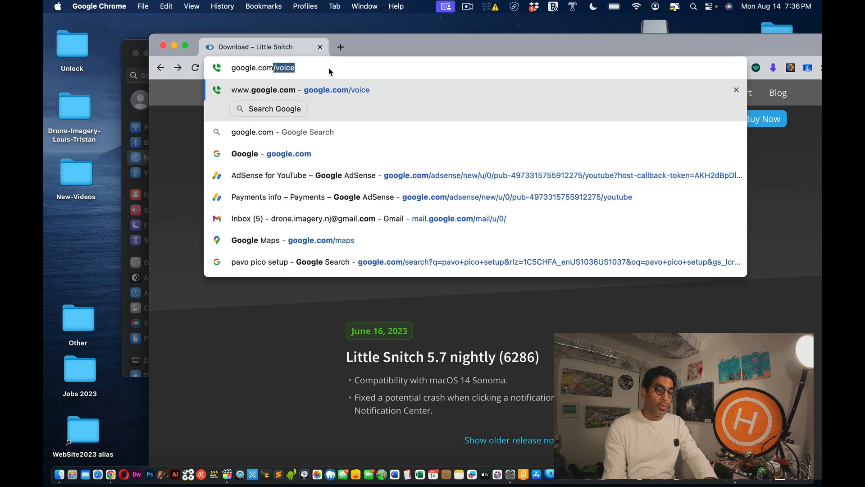
pyautogui.press('Backspace')
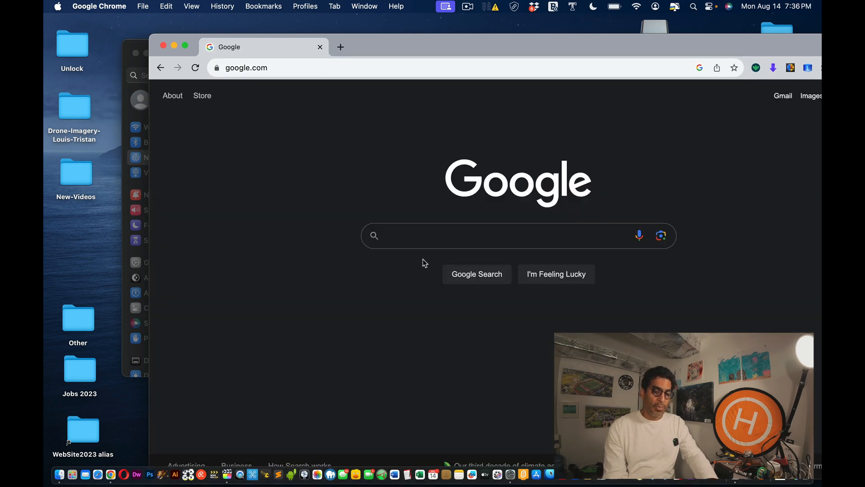
pyautogui.click(246, 67)
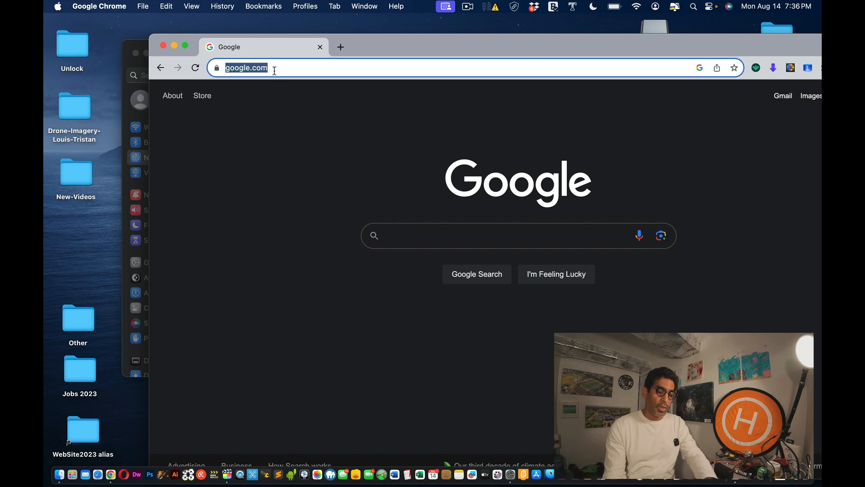
pyautogui.write('youtube.com/watch?v=f9rB3sHQAys&t=8s')
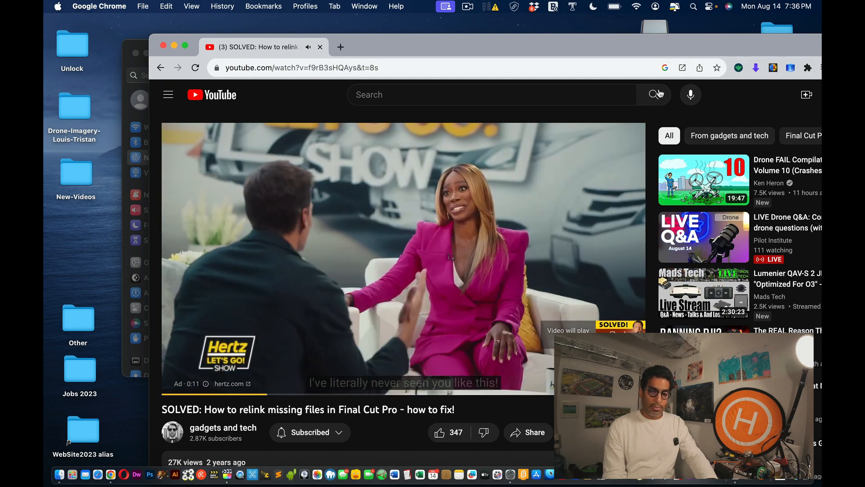
pyautogui.click(168, 94)
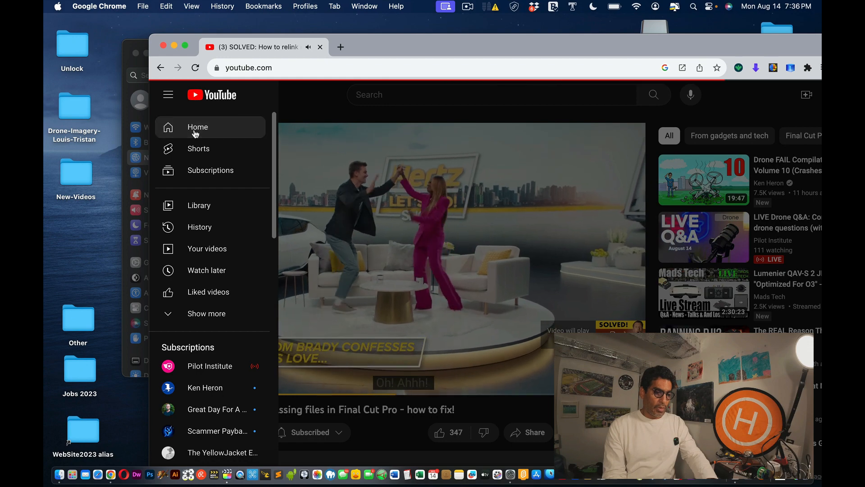
pyautogui.click(197, 127)
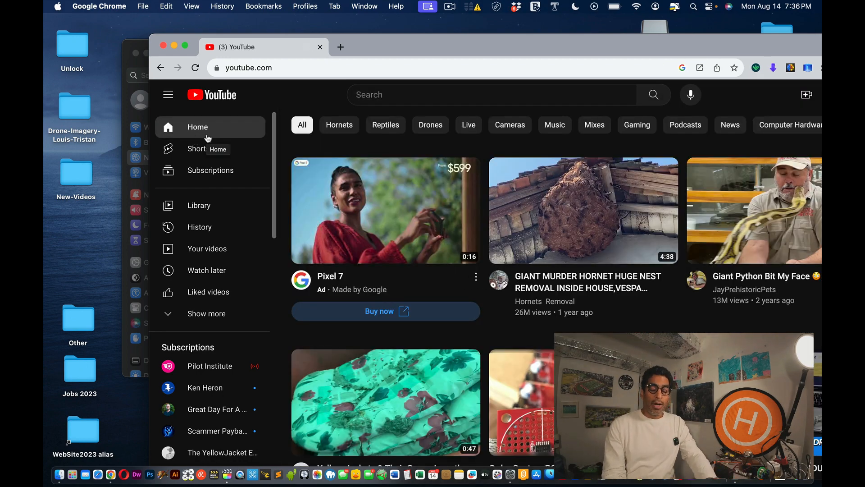
pyautogui.moveTo(405, 34)
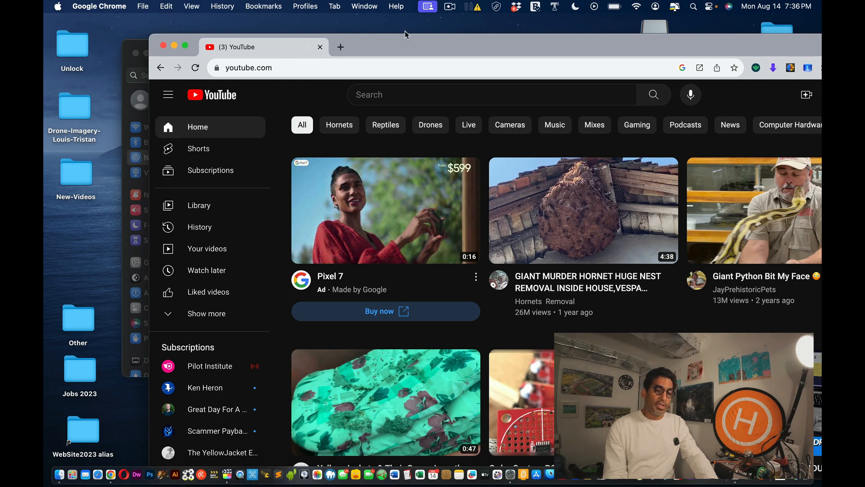
pyautogui.moveTo(361, 31)
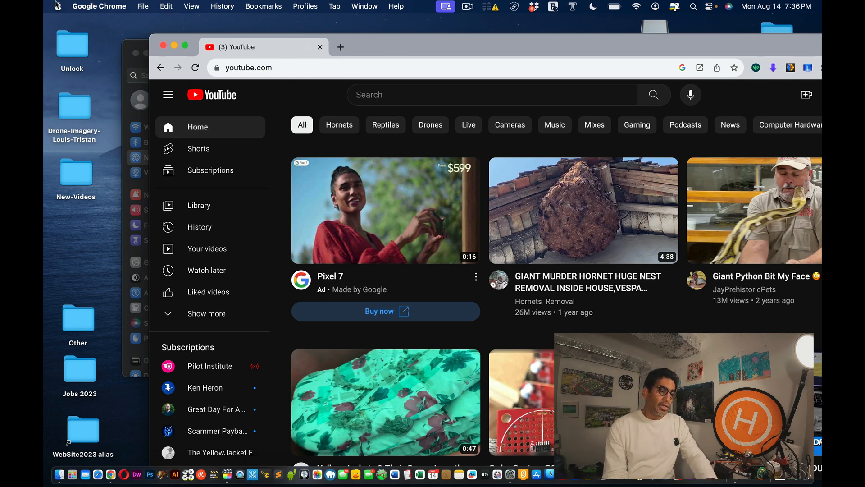
# Open Verizon_H3NS7R Wi-Fi details, view its TCP/IP settings and renew the DHCP lease
pyautogui.click(57, 6)
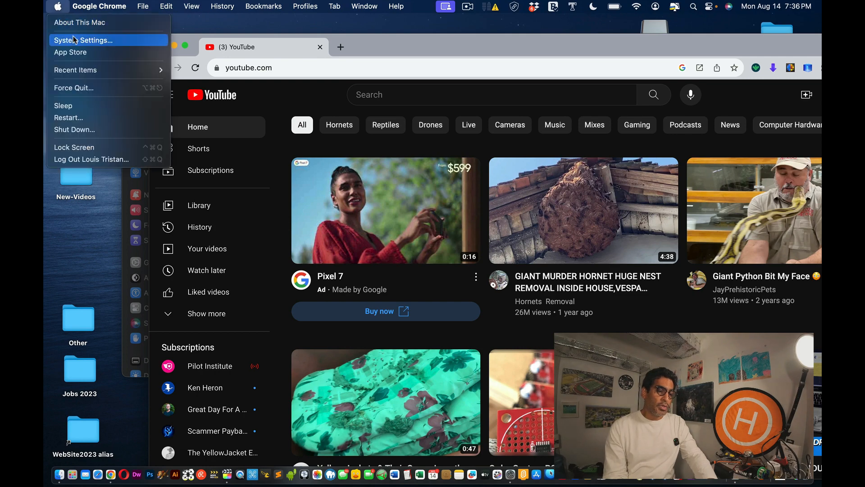
pyautogui.click(83, 39)
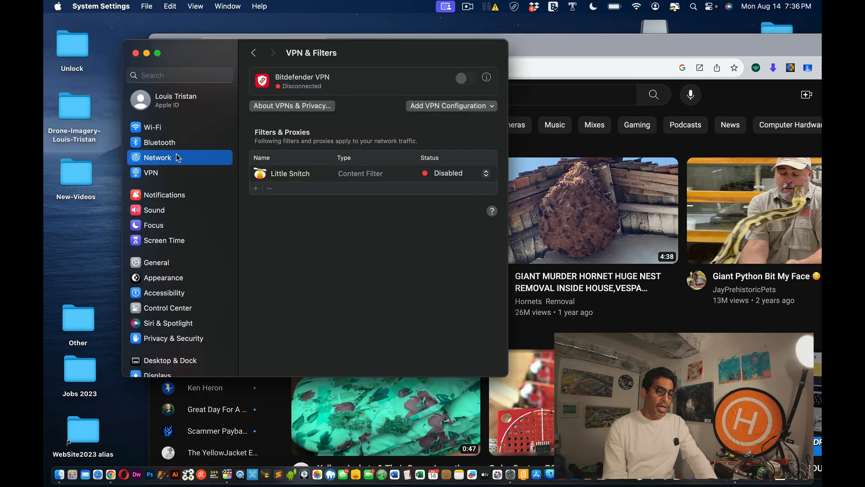
pyautogui.click(152, 127)
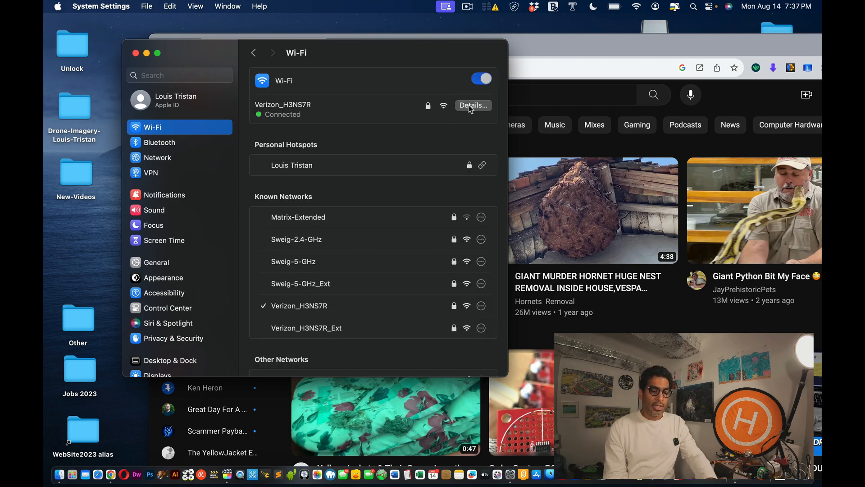
pyautogui.click(471, 105)
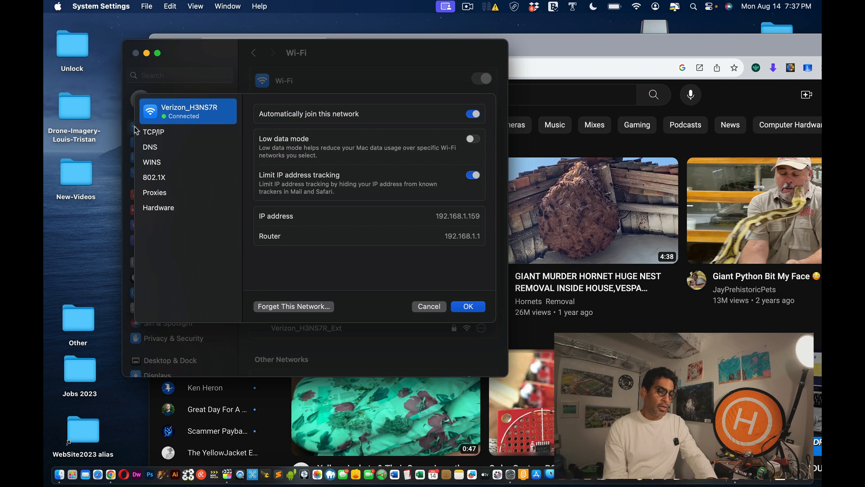
pyautogui.click(155, 132)
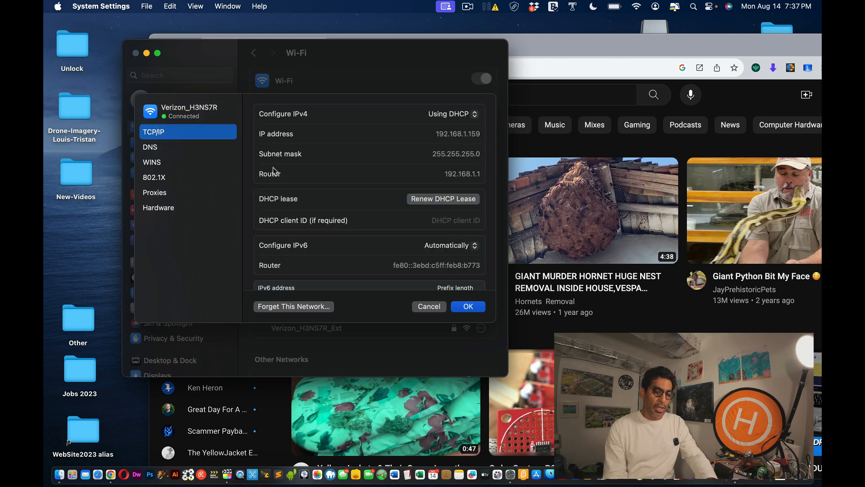
pyautogui.moveTo(440, 204)
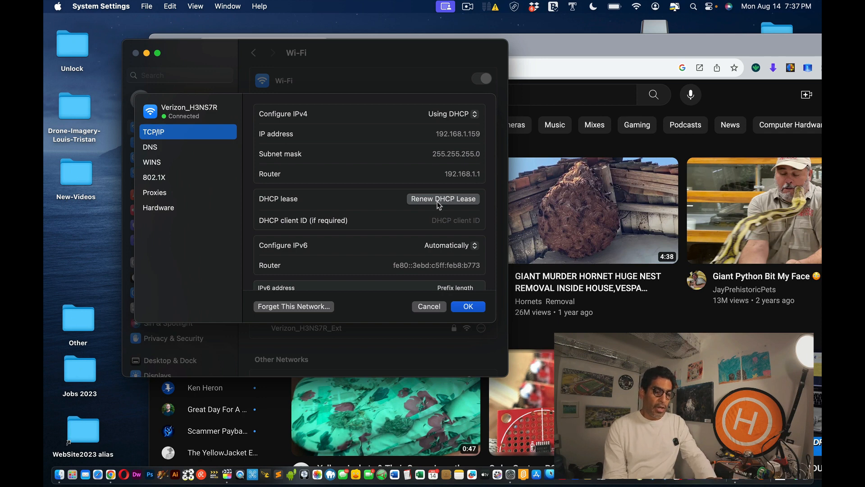
pyautogui.click(150, 147)
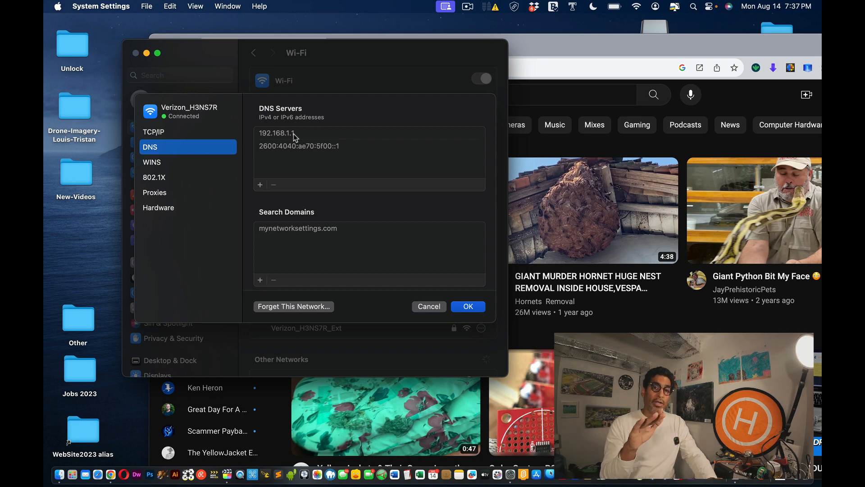
pyautogui.moveTo(314, 222)
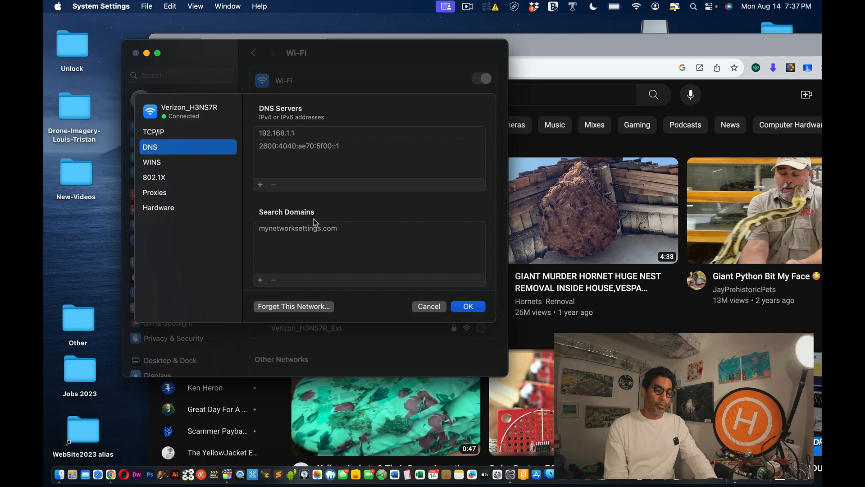
# Select the mynetworksettings.com search domain, view WINS settings, then return to TCP/IP
pyautogui.doubleClick(297, 228)
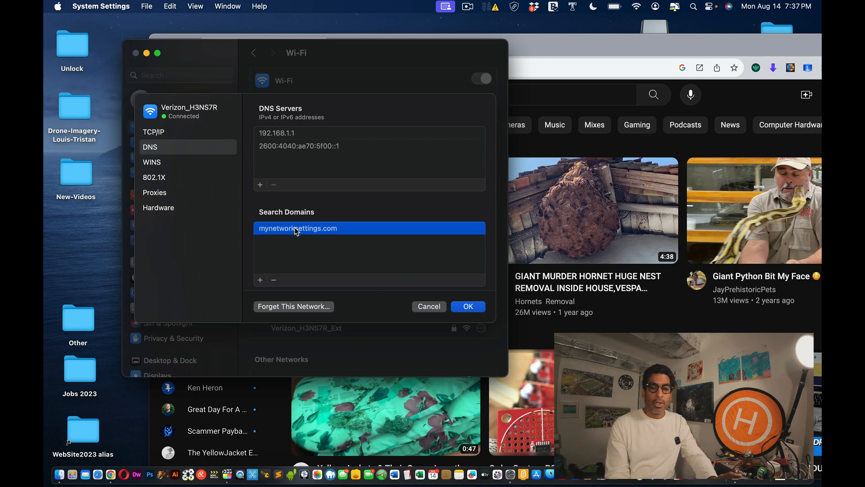
pyautogui.moveTo(319, 226)
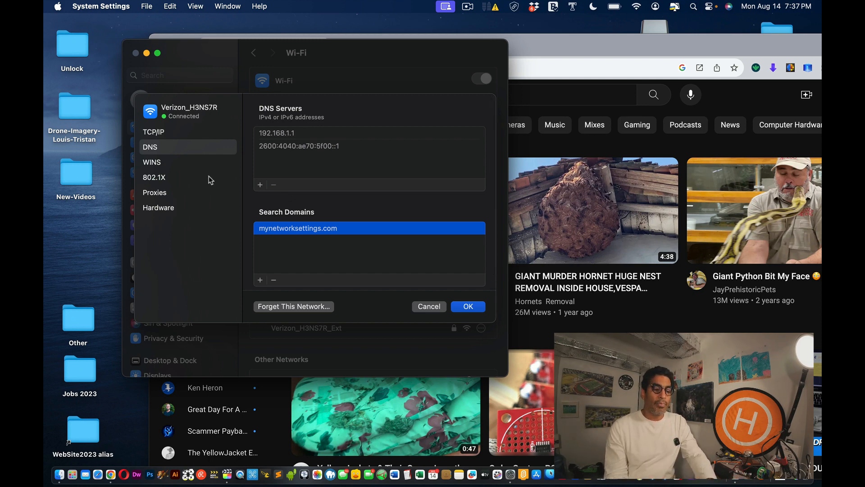
pyautogui.click(153, 162)
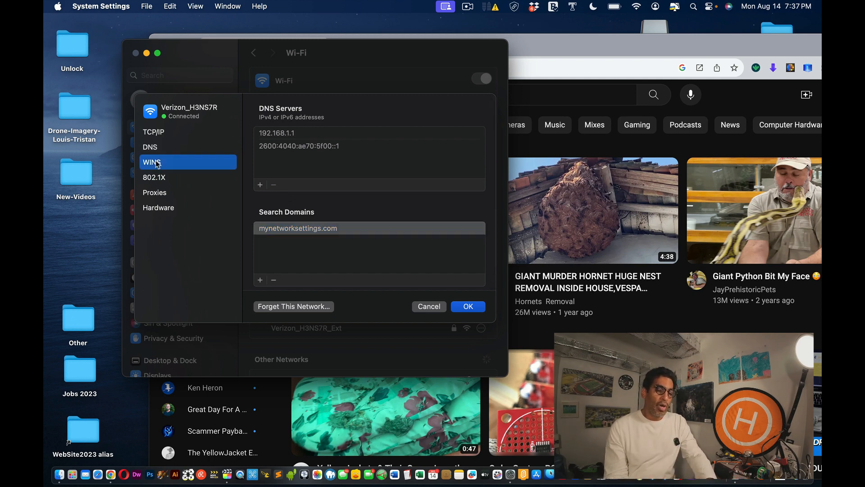
pyautogui.click(152, 162)
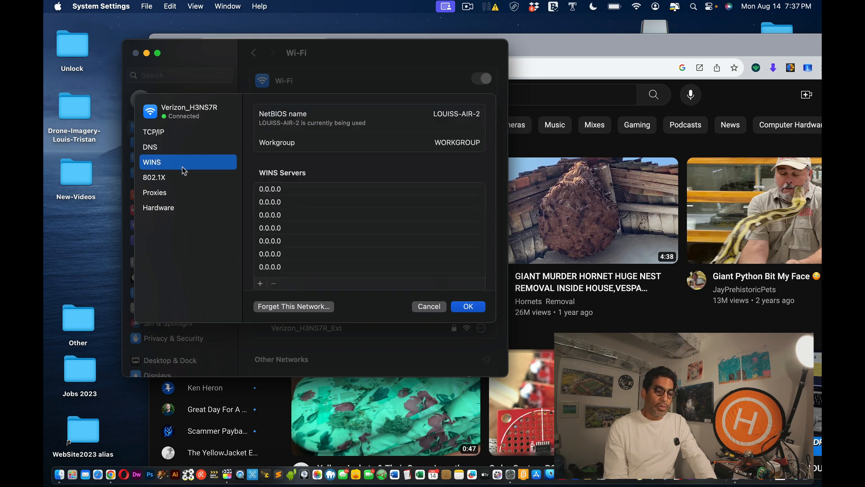
pyautogui.moveTo(211, 149)
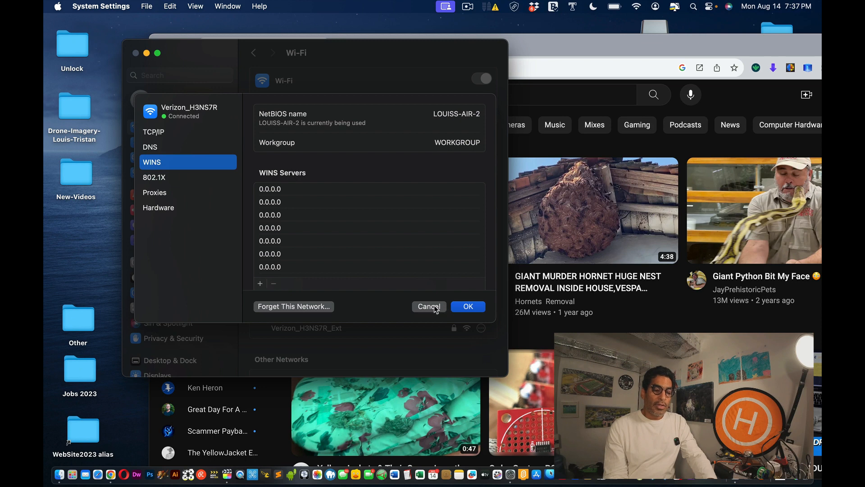
pyautogui.click(153, 132)
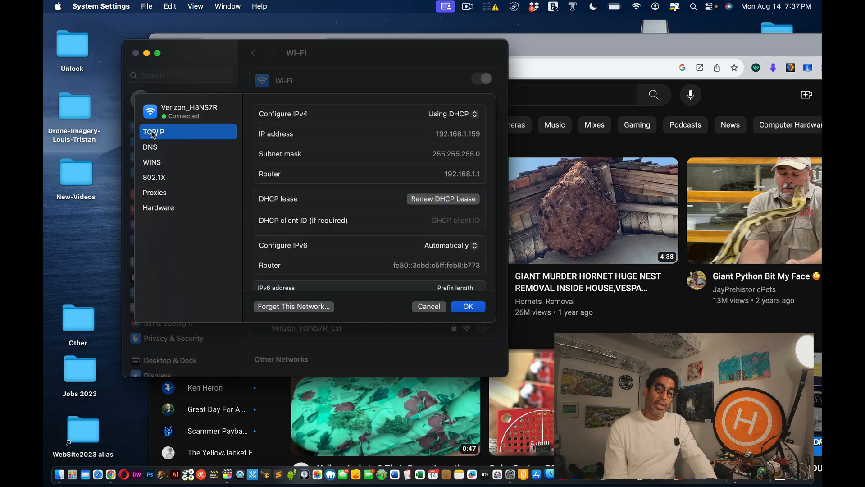